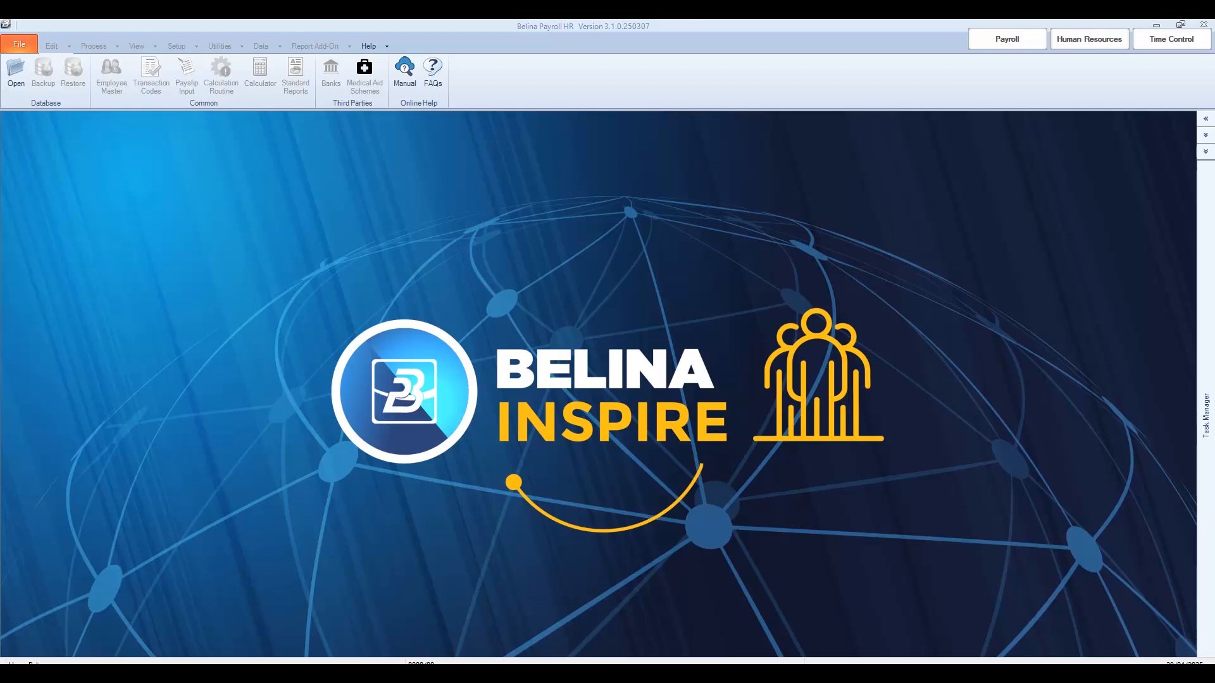
Step: Open the Create New Payroll form from the File menu
left_click(18, 45)
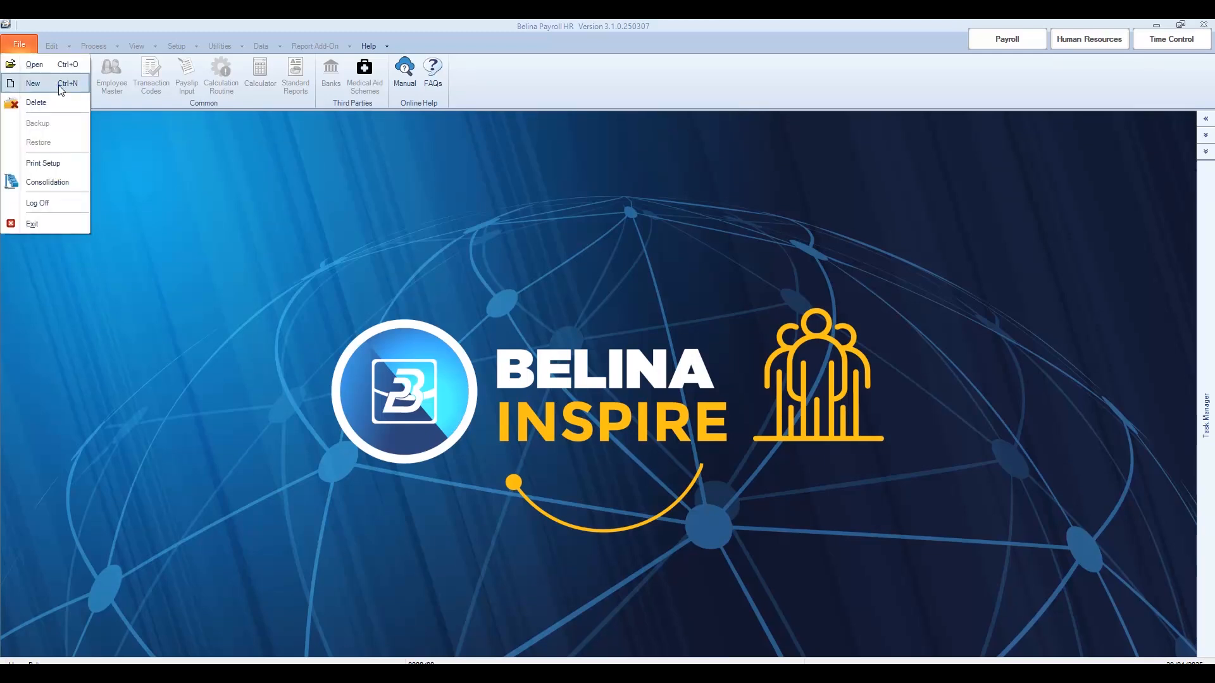
left_click(32, 83)
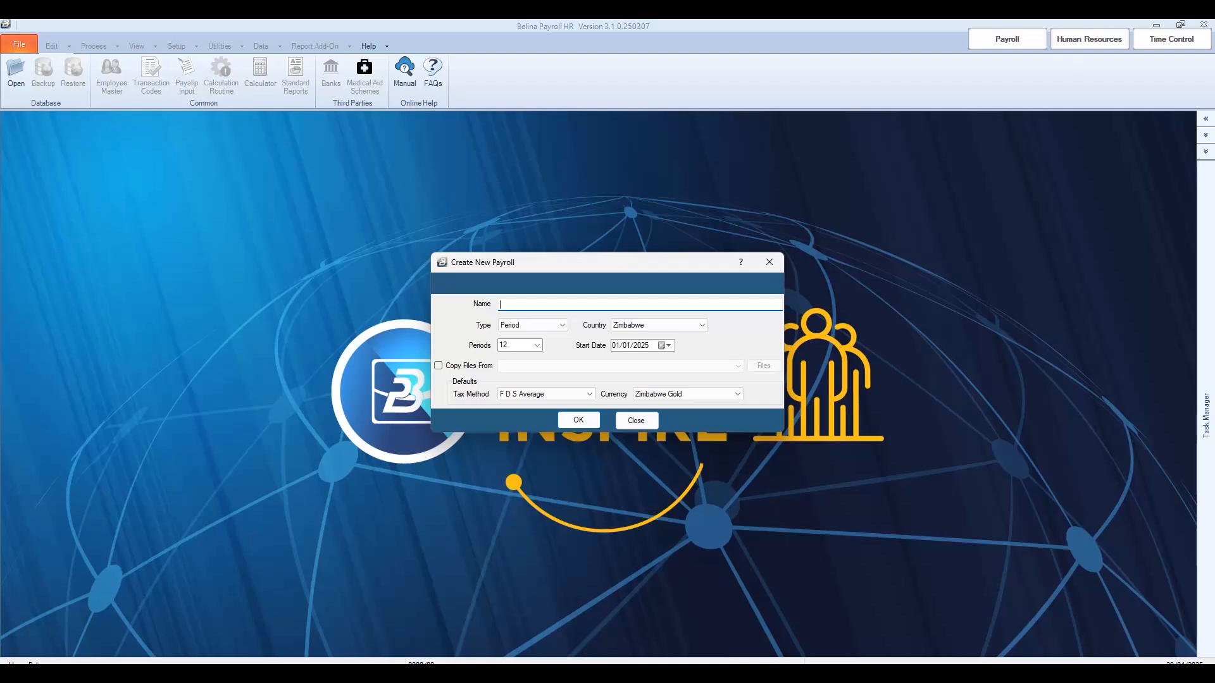
mouse_move(60, 90)
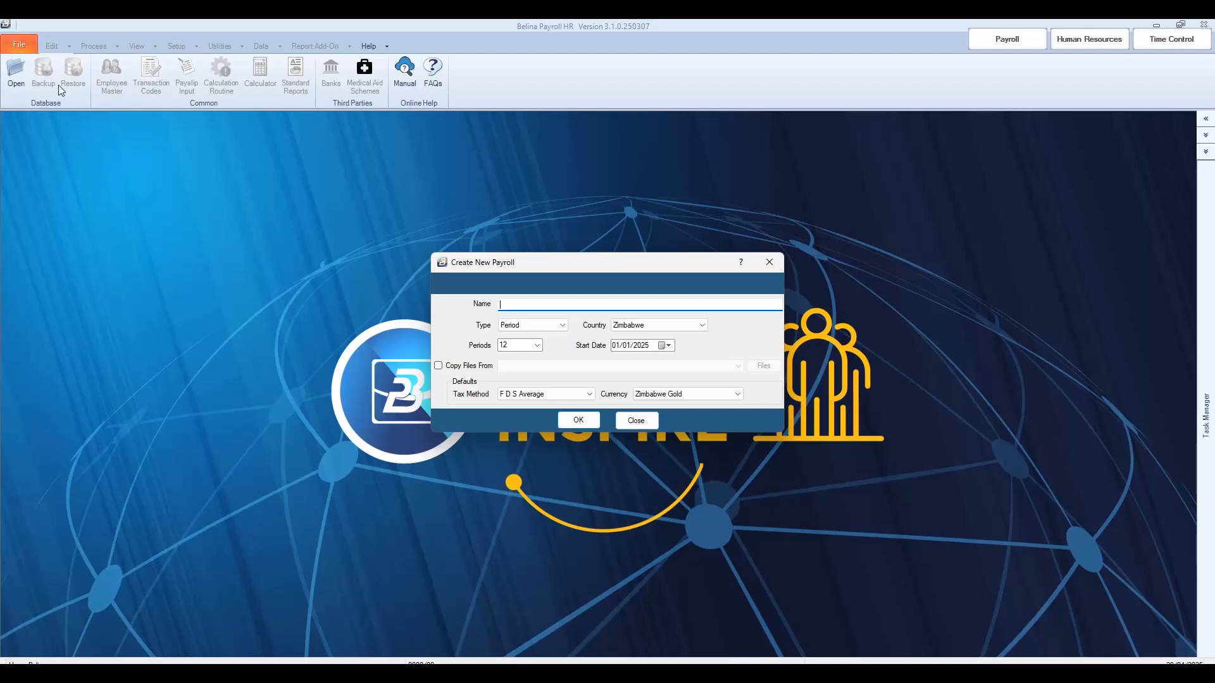
Step: Enter the name FOOTERS INVESTMENTS SALARIES and keep Period as the payroll type
type("FOOTERS INVESTMENTS SALARIES")
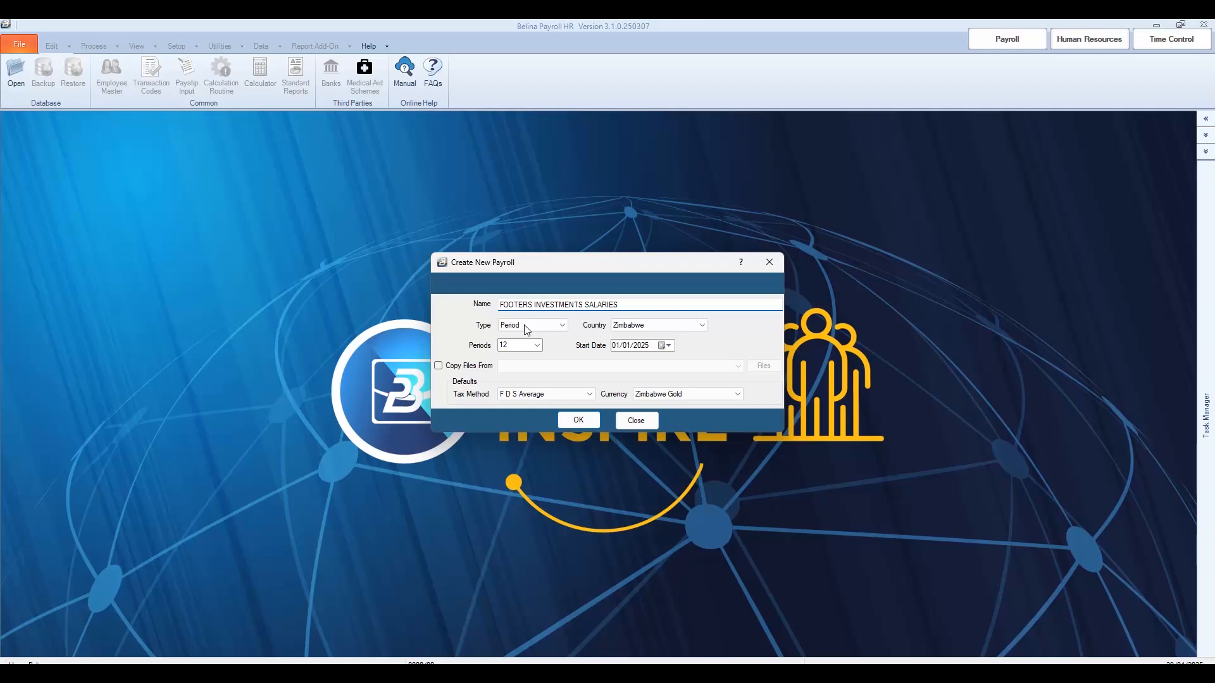
left_click(562, 325)
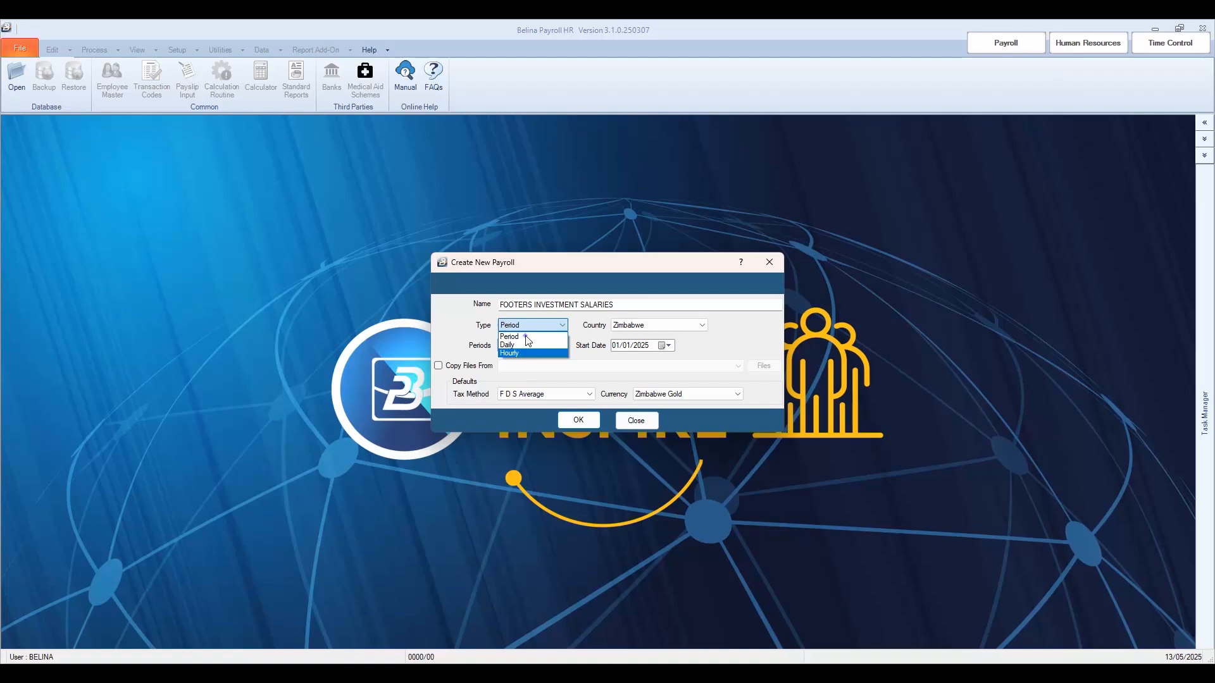
left_click(509, 336)
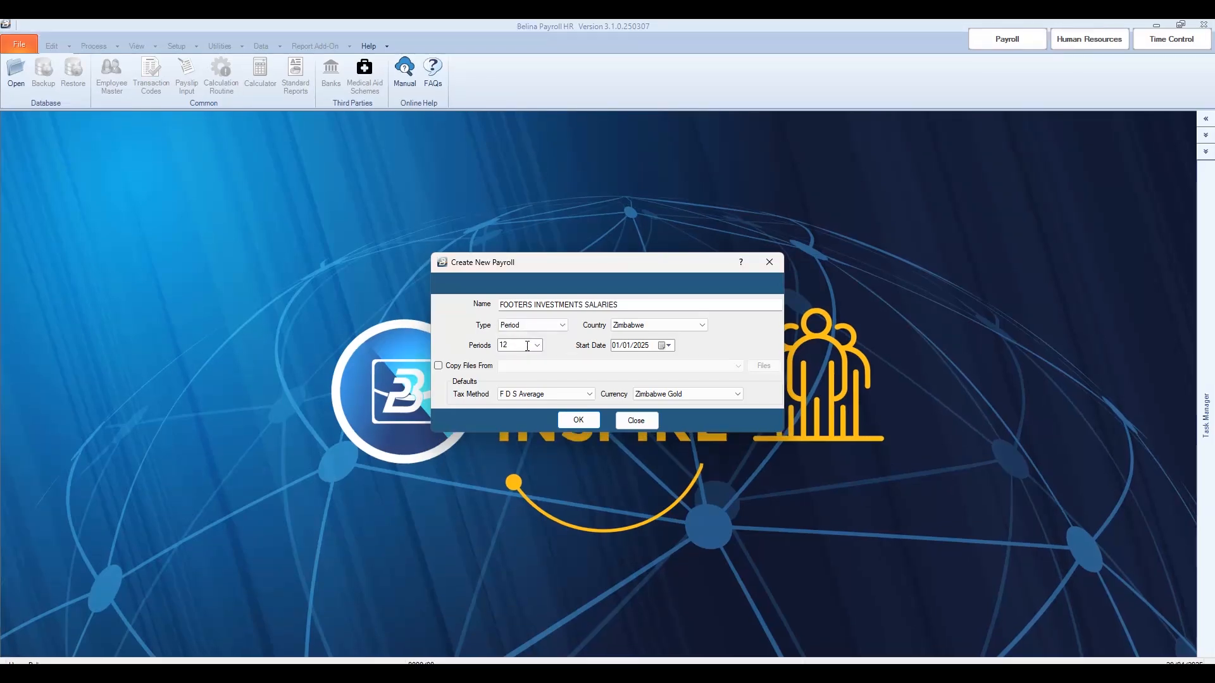
left_click(535, 345)
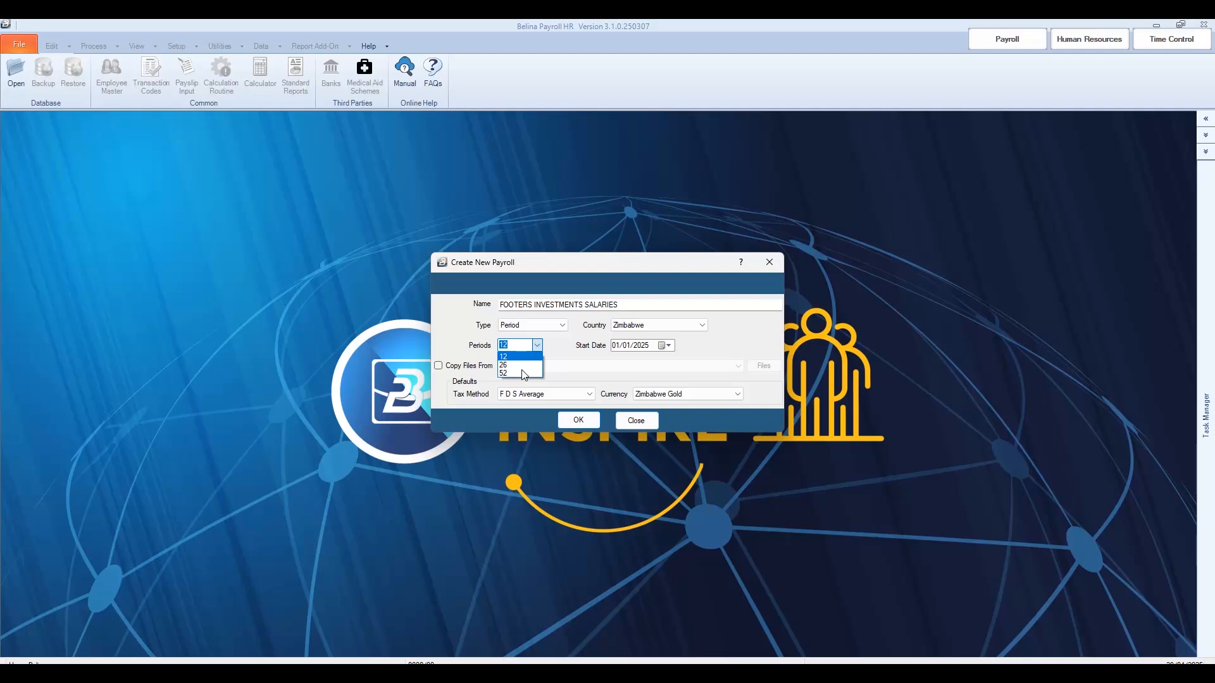
Step: Choose 12 periods and check the Zimbabwe country setting
left_click(504, 356)
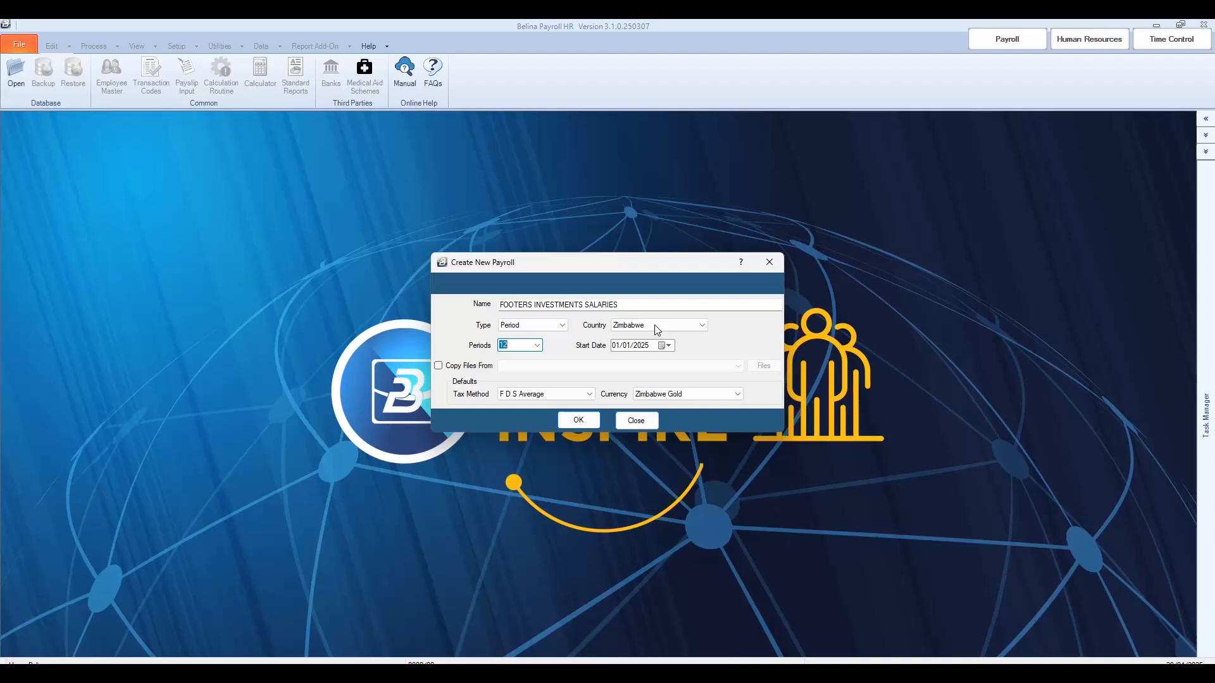
left_click(701, 325)
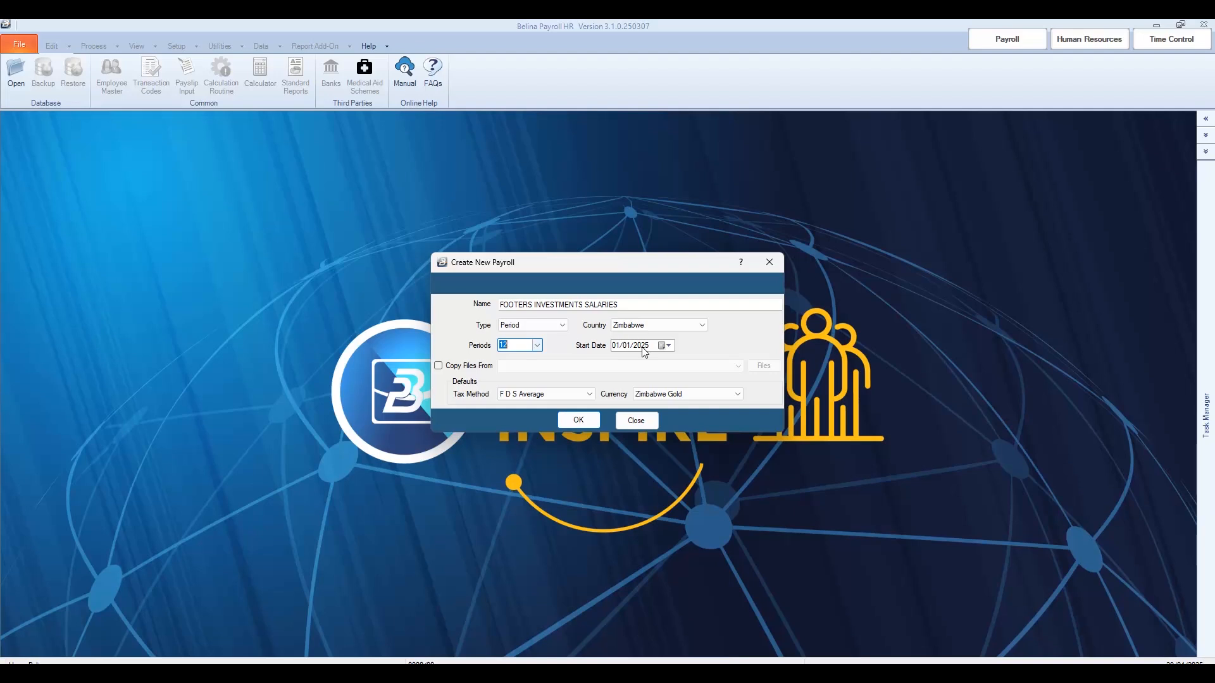
mouse_move(507, 372)
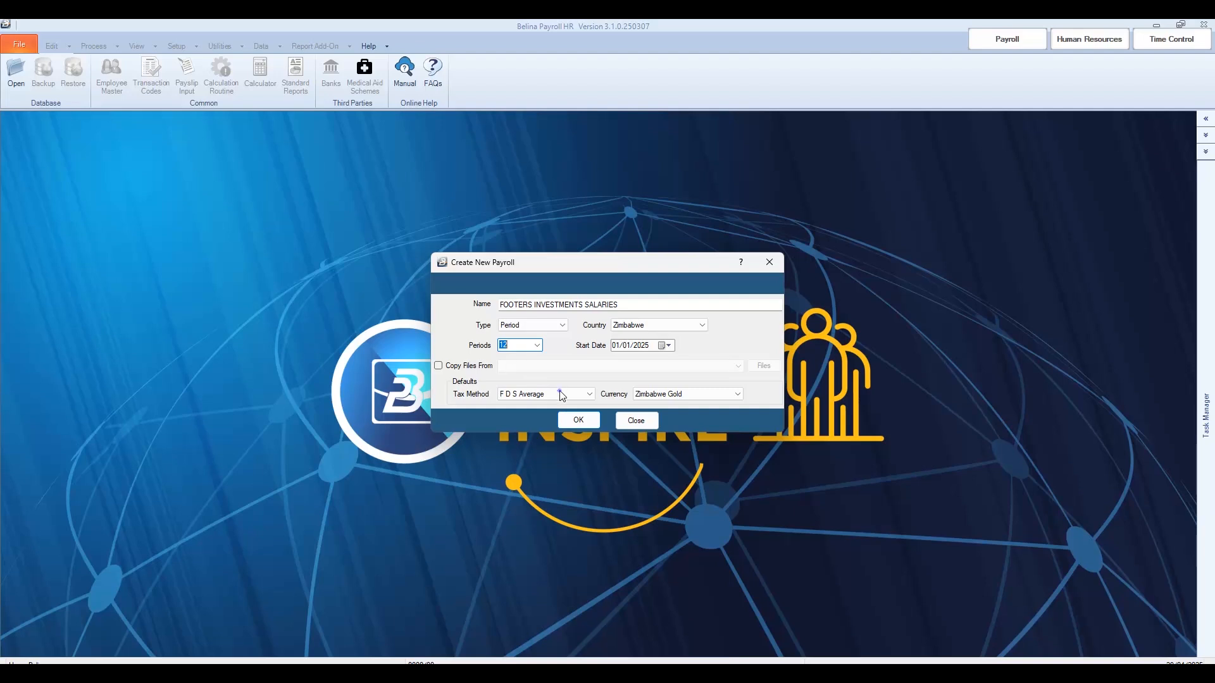
mouse_move(560, 394)
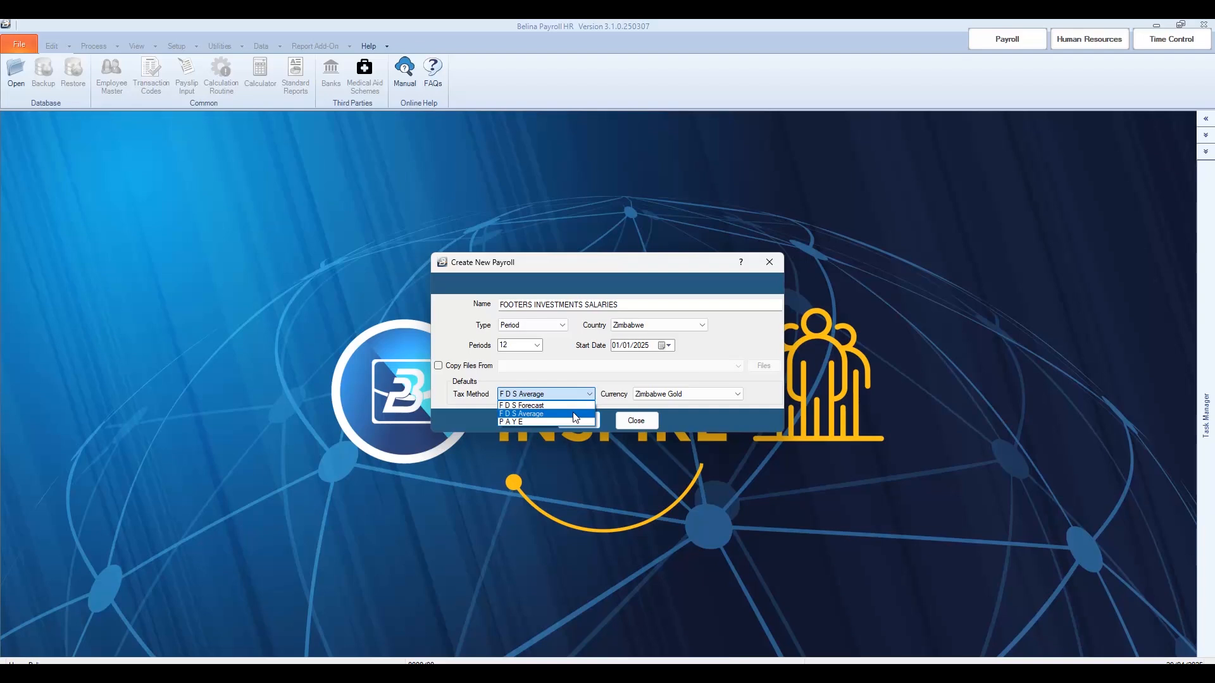
Step: Use F D S Average tax and United States Dollar currency, then confirm the payroll creation
left_click(542, 413)
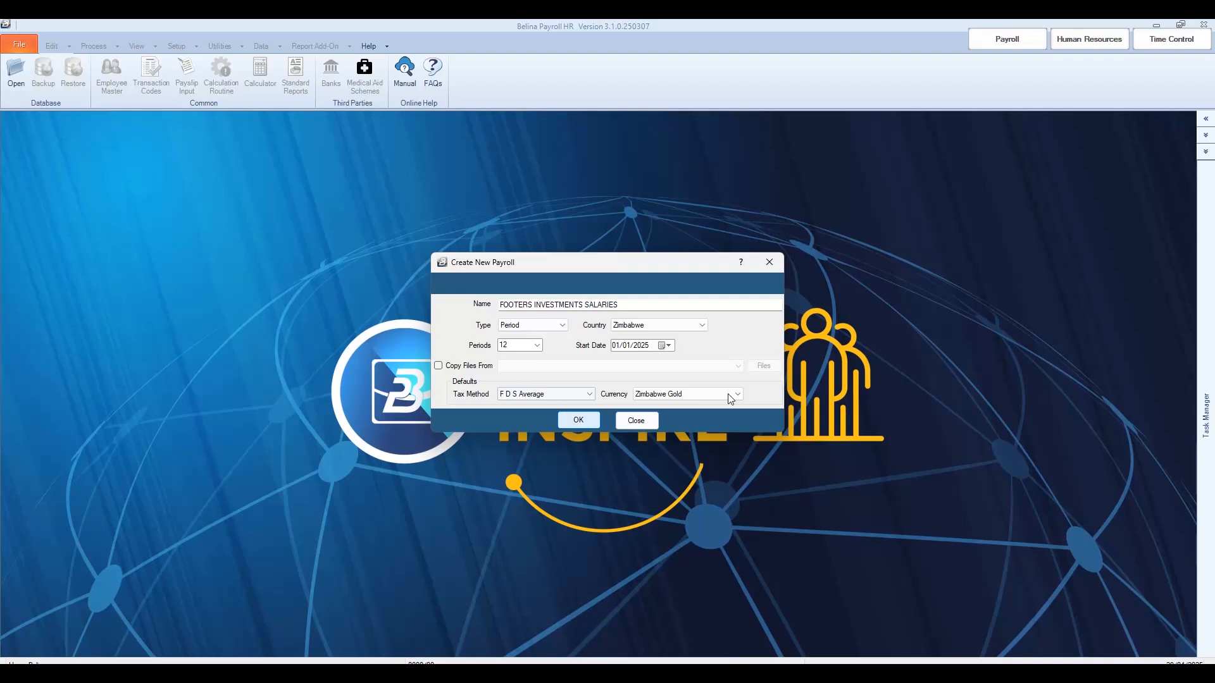
left_click(735, 394)
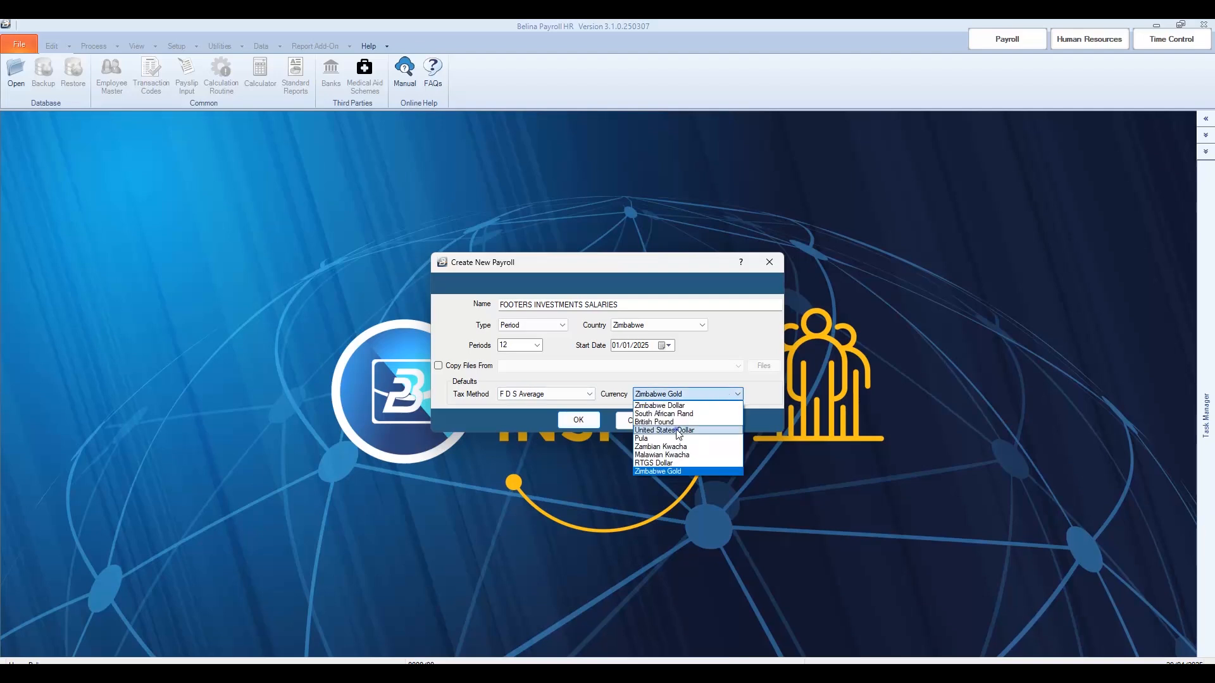
left_click(662, 430)
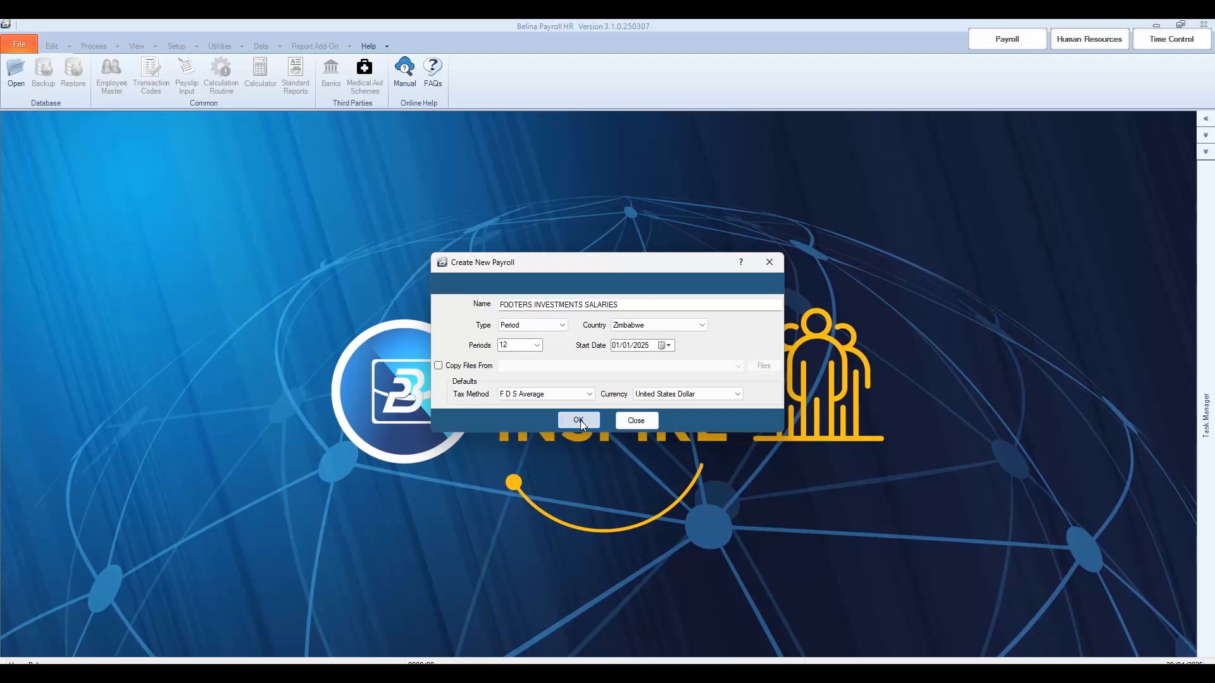
left_click(578, 420)
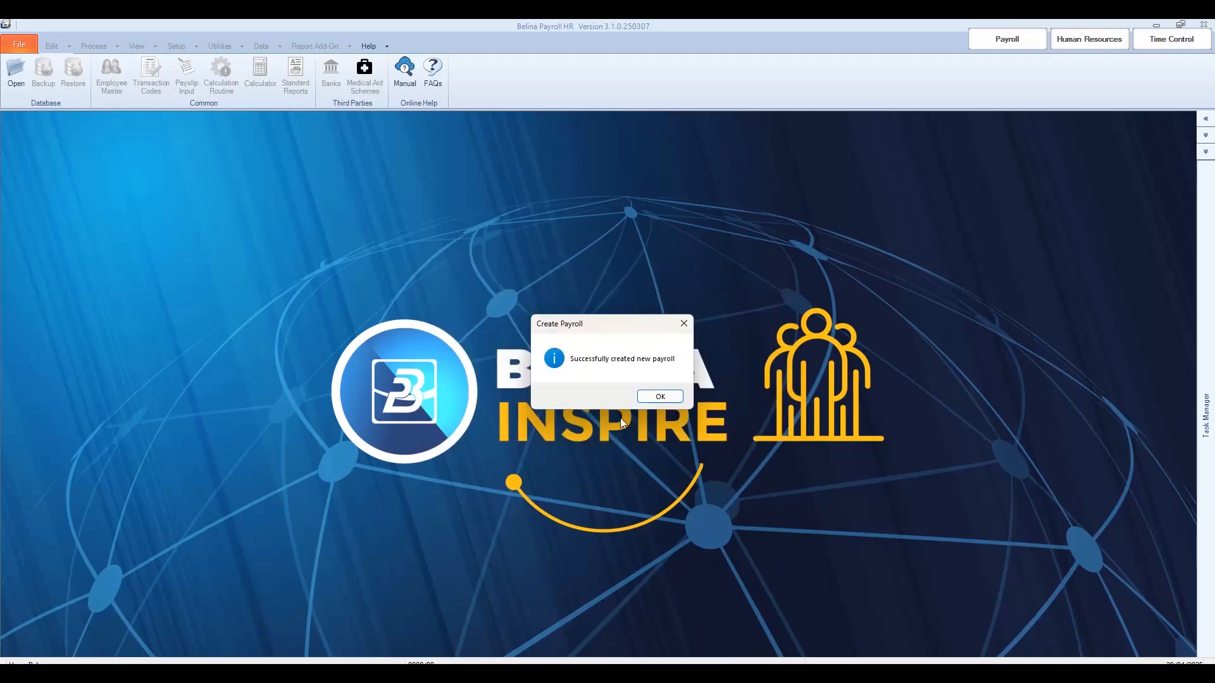
left_click(658, 396)
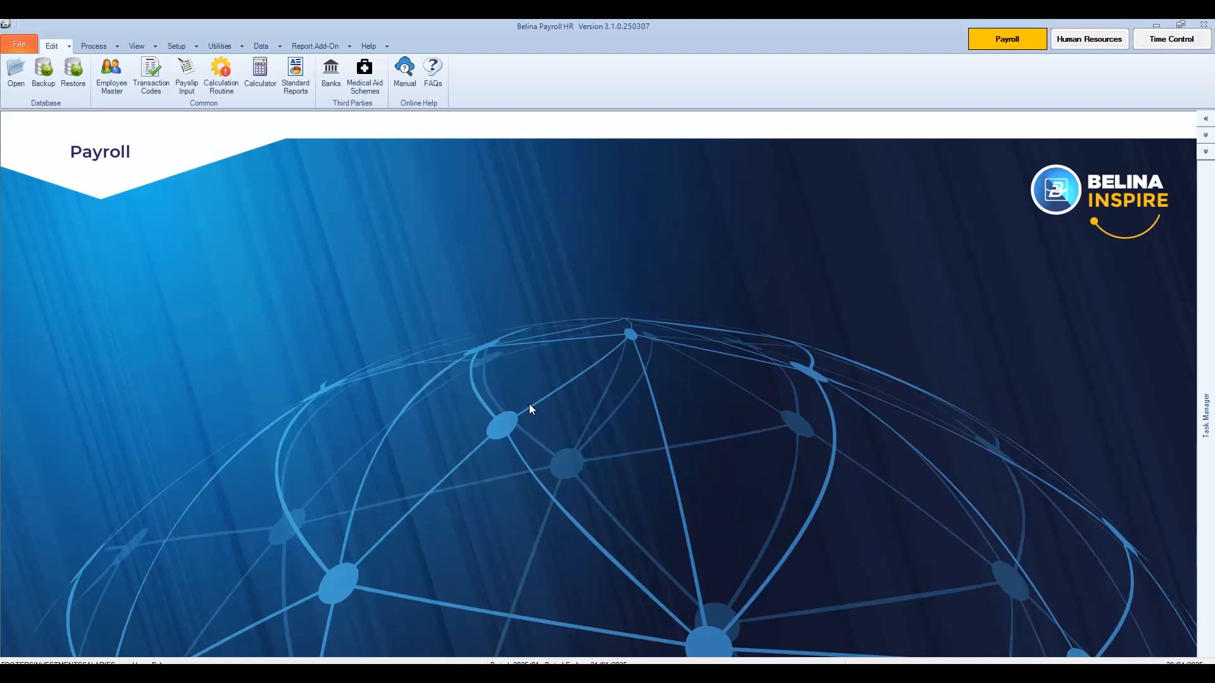